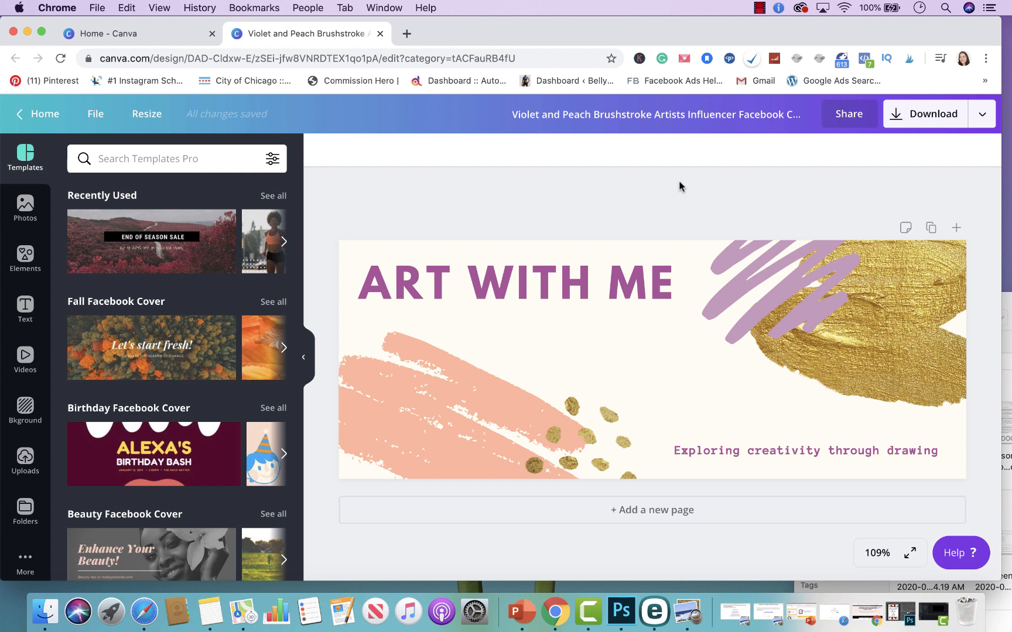
mouse_move(765, 202)
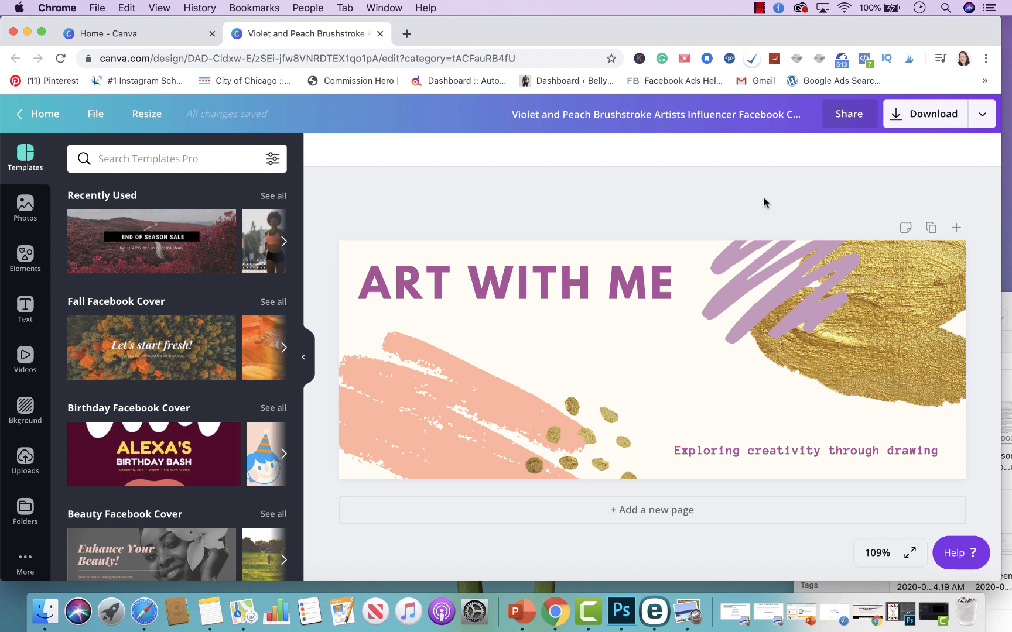
Show the publish menu beside Download and browse its list of publishing options.
left_click(984, 114)
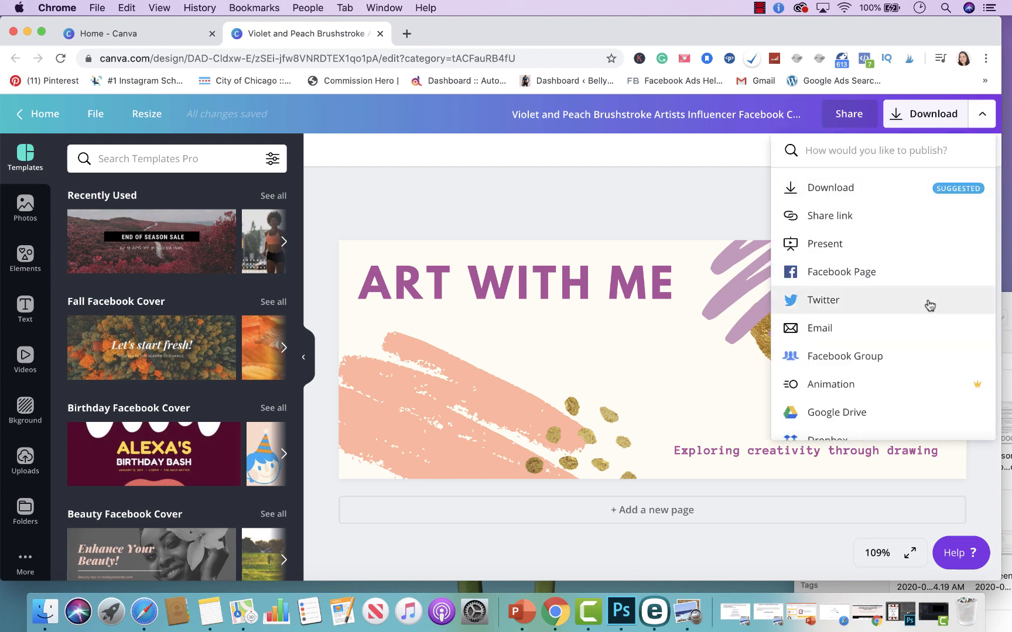
scroll("down", 3)
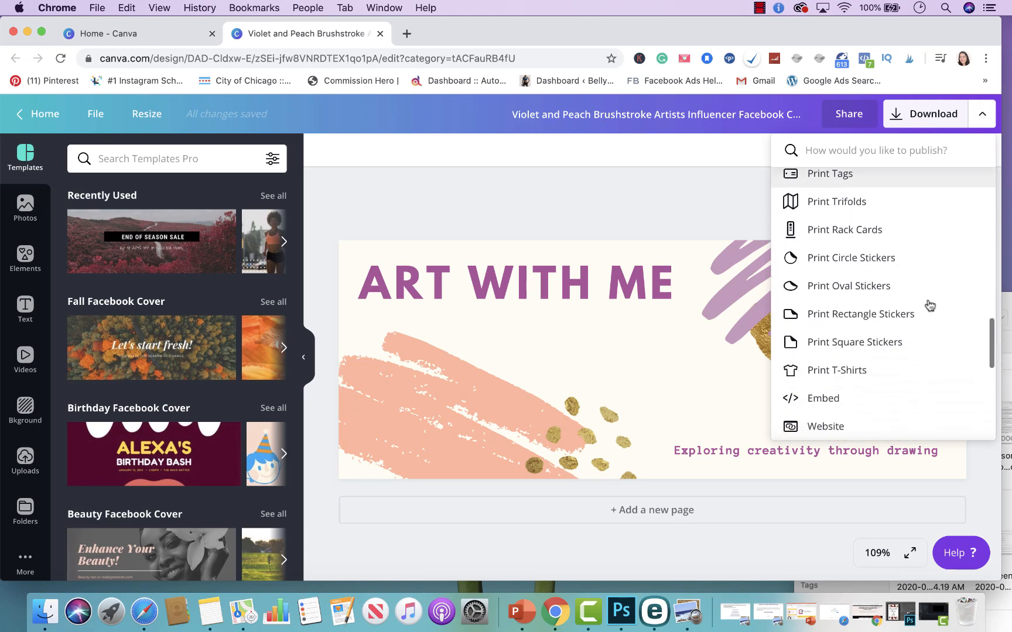
scroll("down", 3)
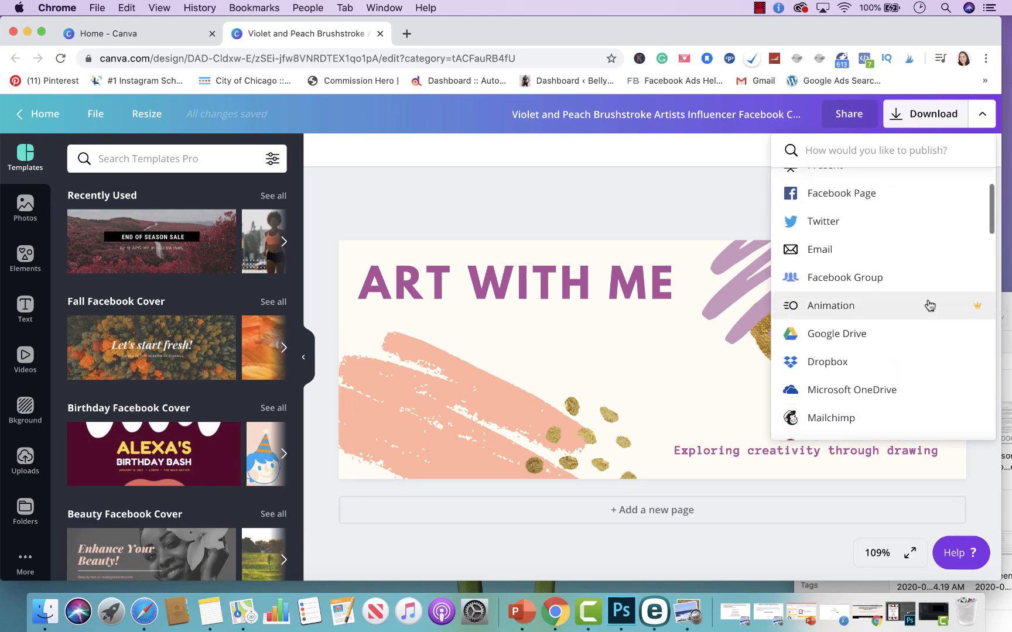
Review the download file types (JPG, PDF, Video, GIF) and keep PNG selected.
left_click(932, 114)
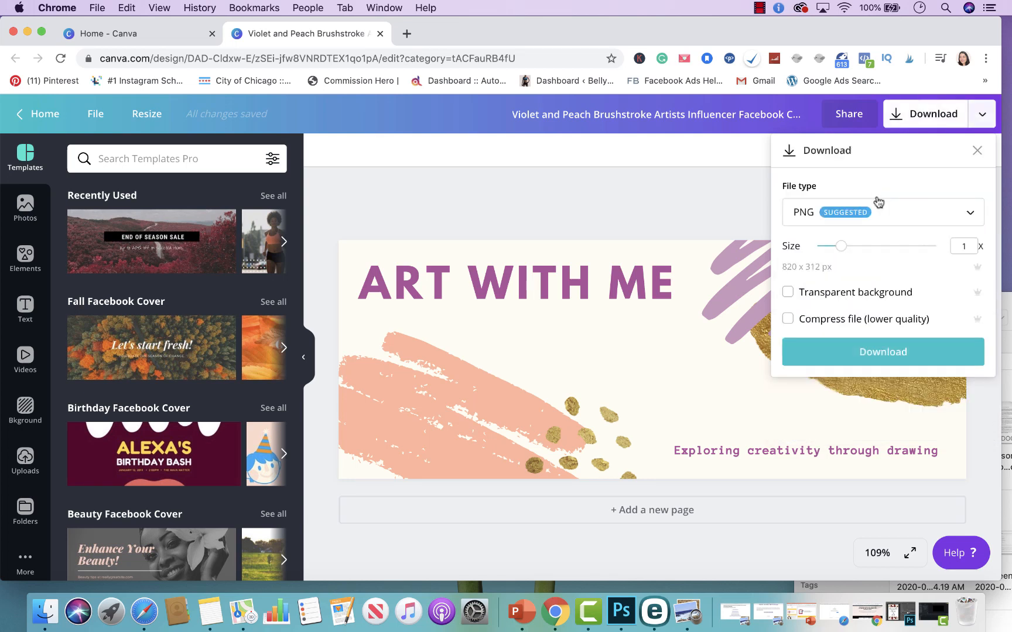
left_click(881, 212)
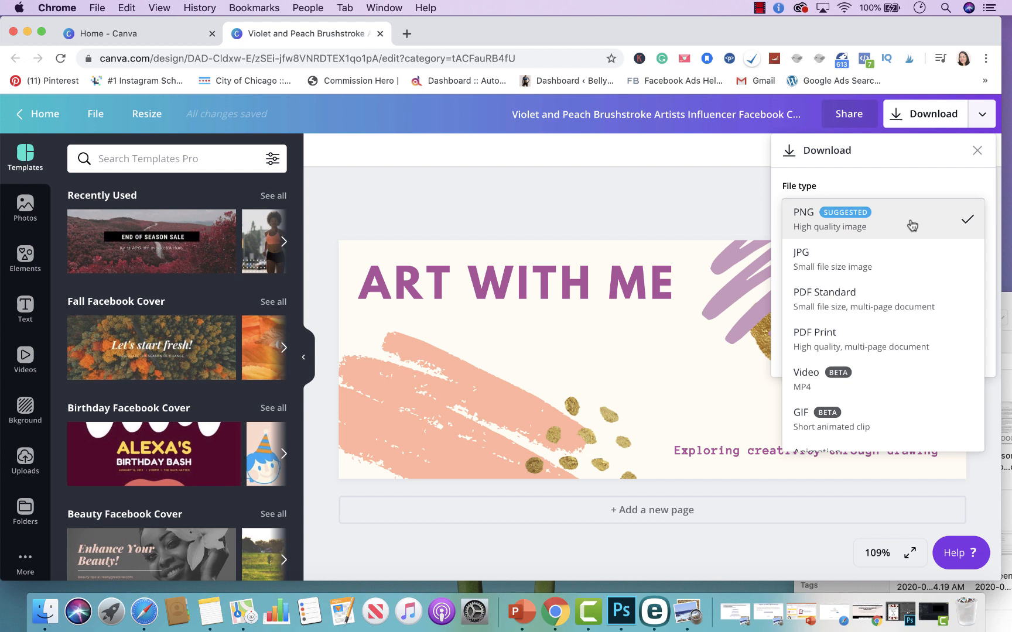
mouse_move(916, 261)
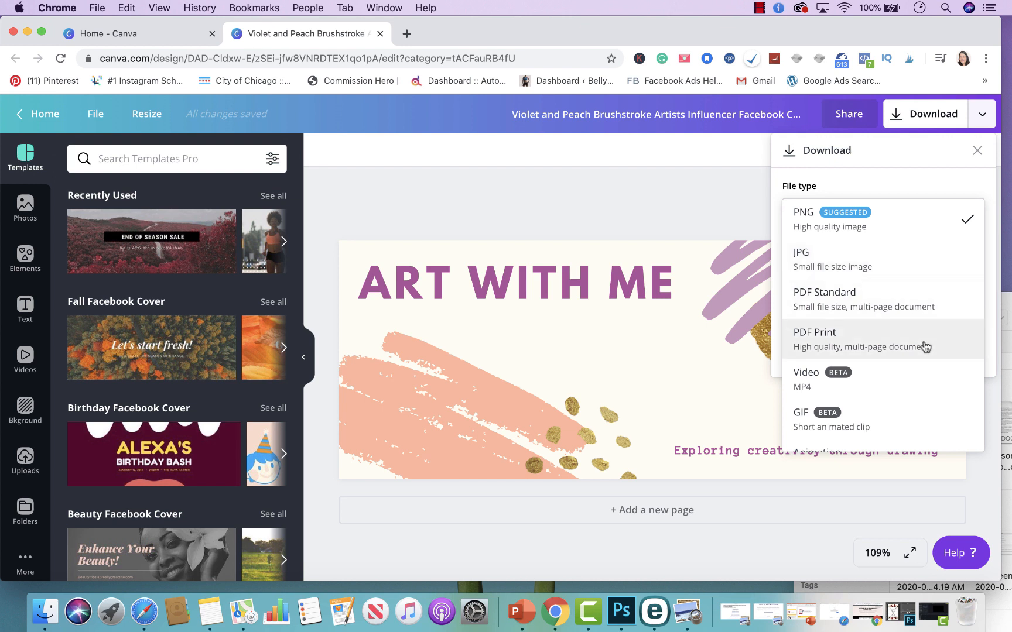
mouse_move(924, 346)
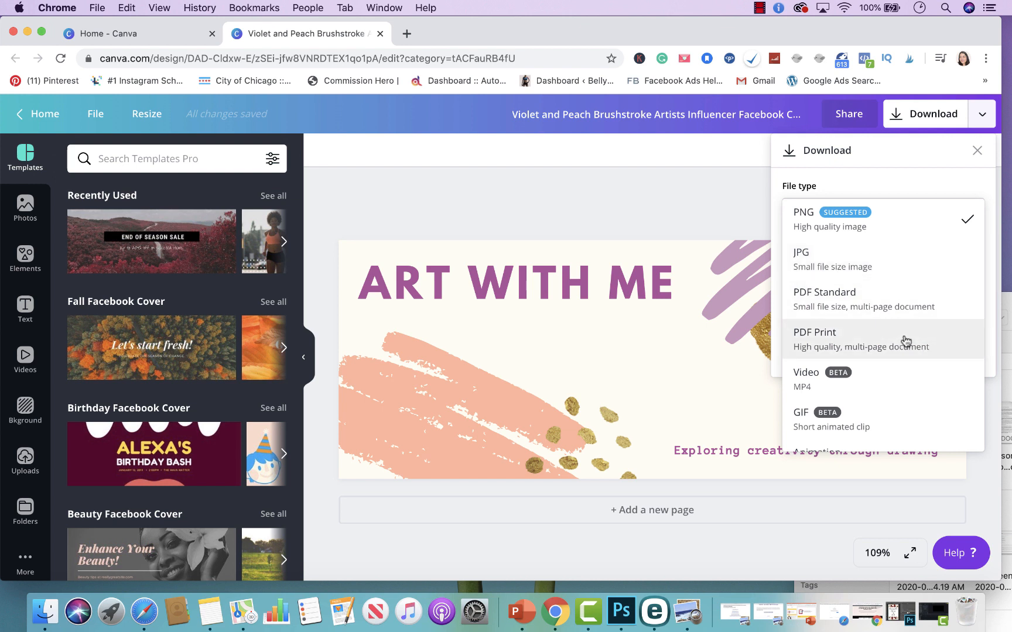
left_click(803, 211)
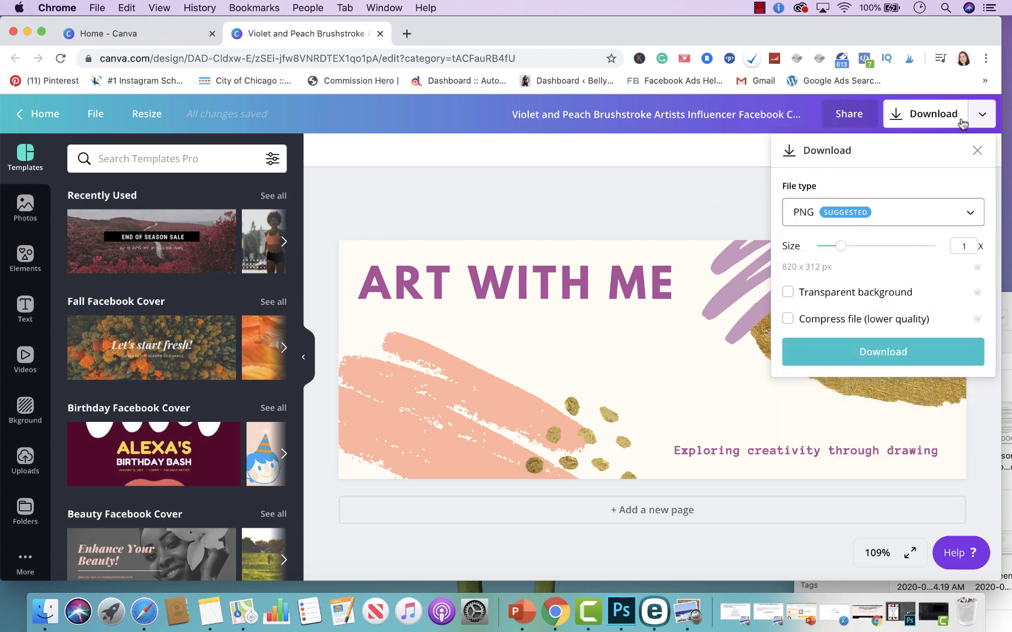
left_click(848, 113)
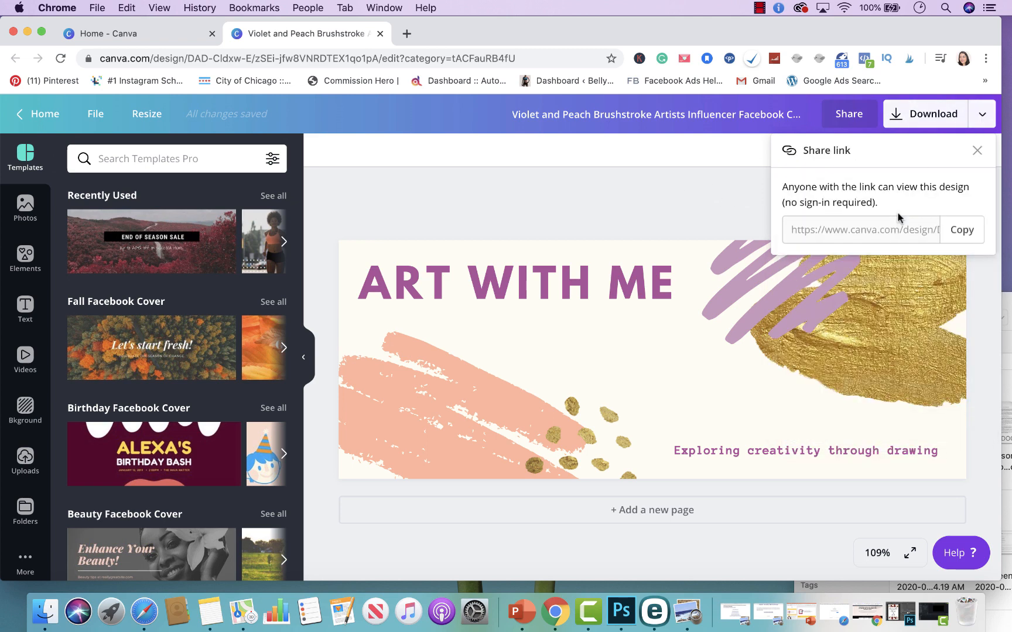
mouse_move(962, 230)
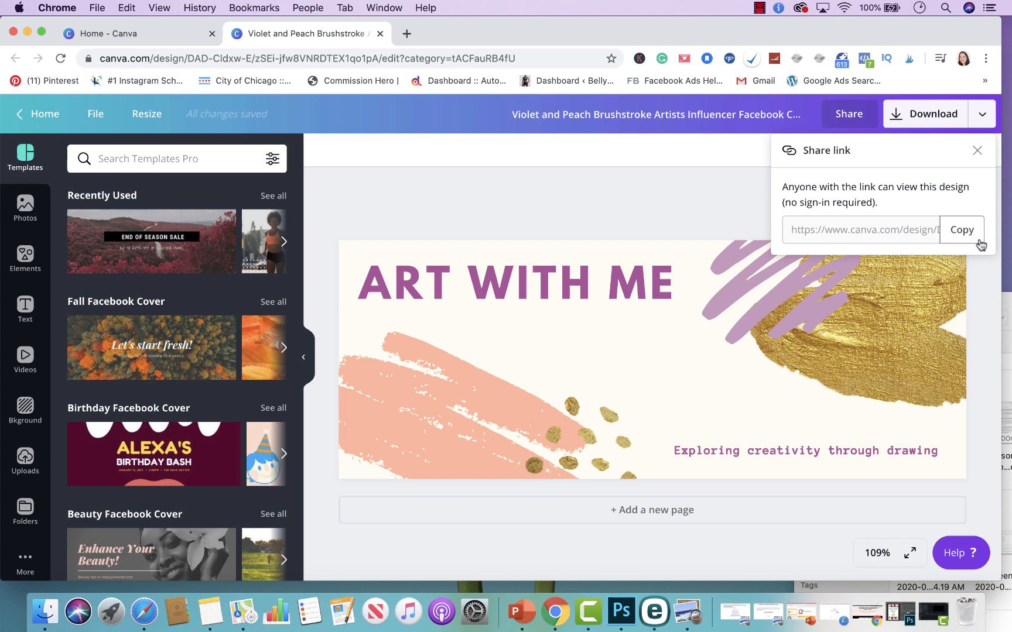
mouse_move(931, 113)
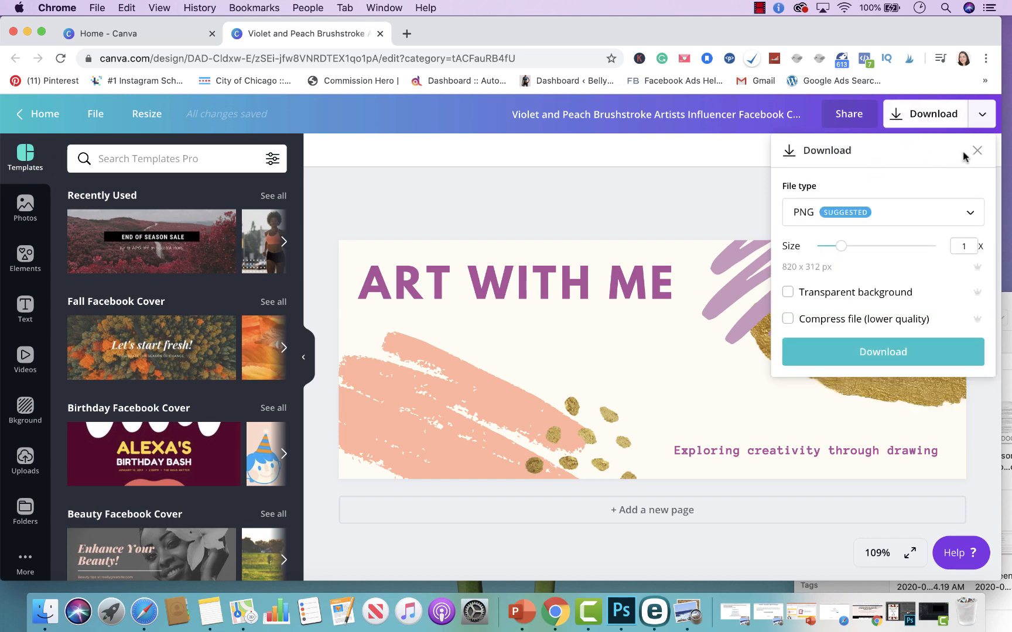
Go back from Download to the publish list and browse its social, cloud and print destinations.
left_click(976, 113)
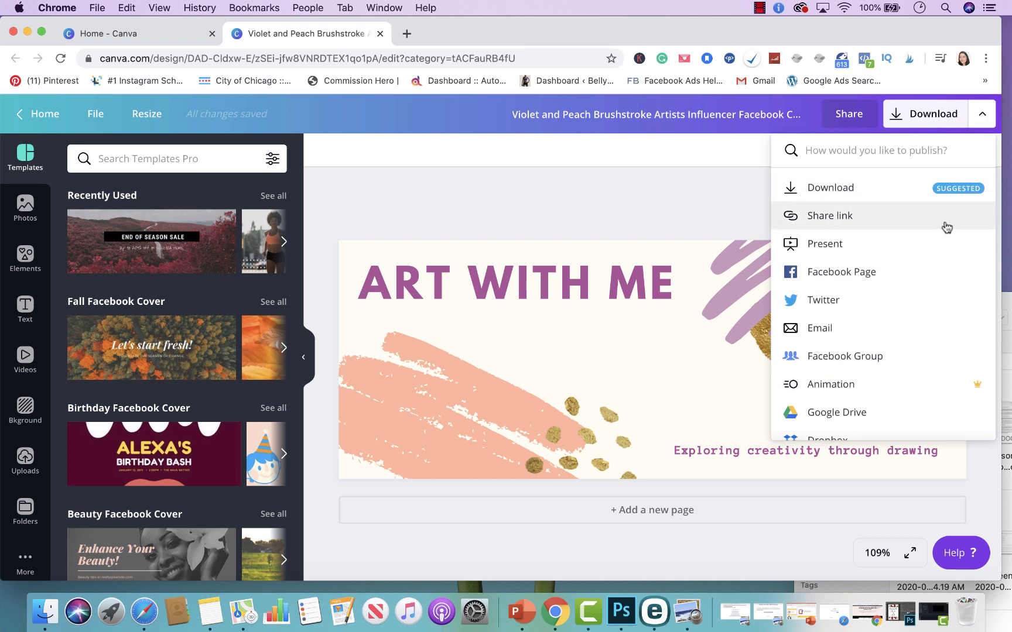
mouse_move(852, 251)
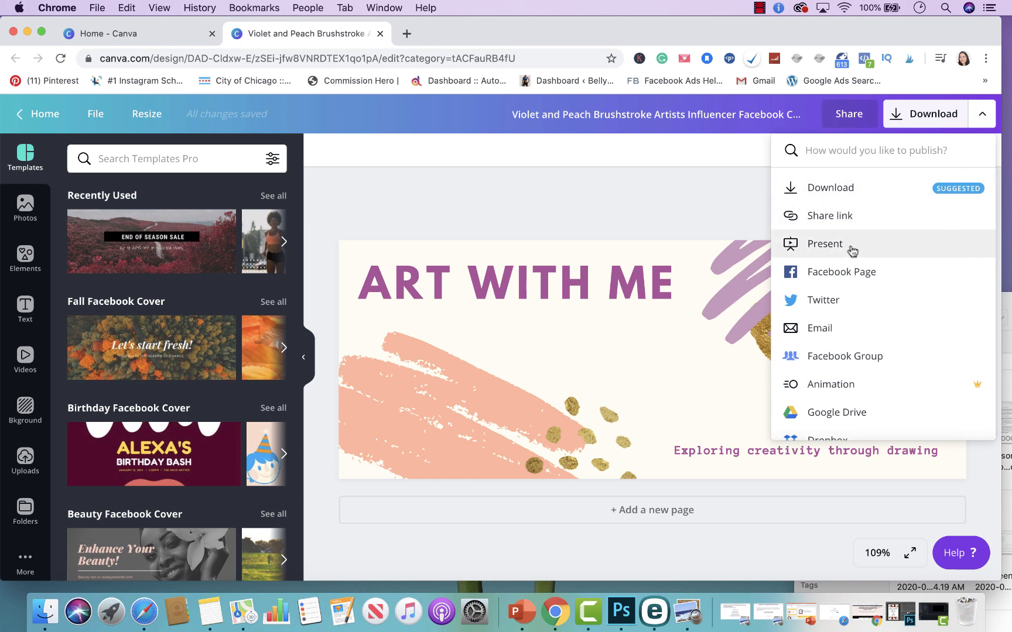
scroll("down", 3)
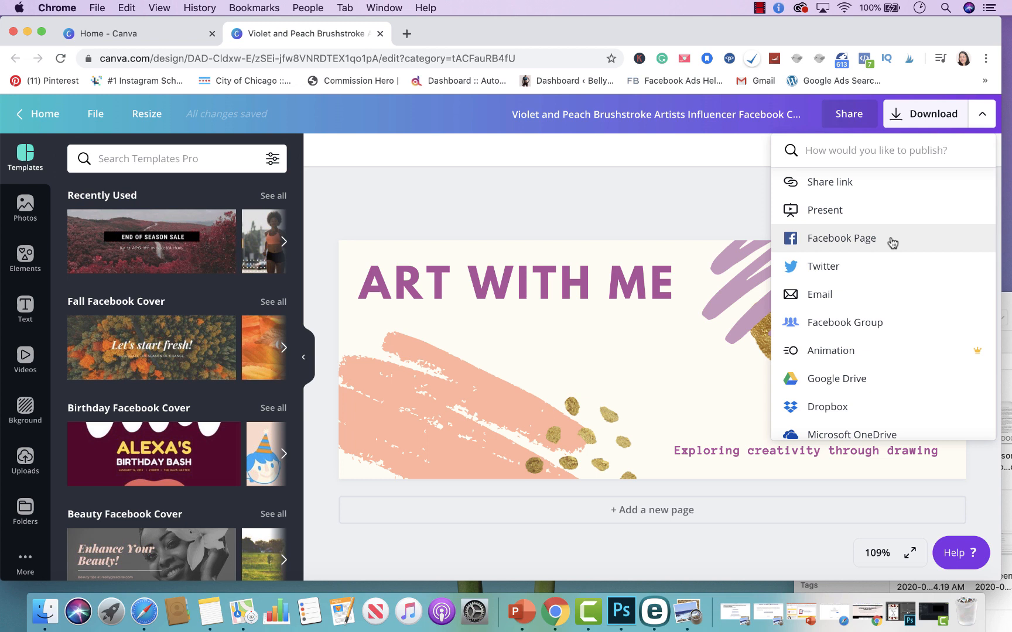
mouse_move(893, 240)
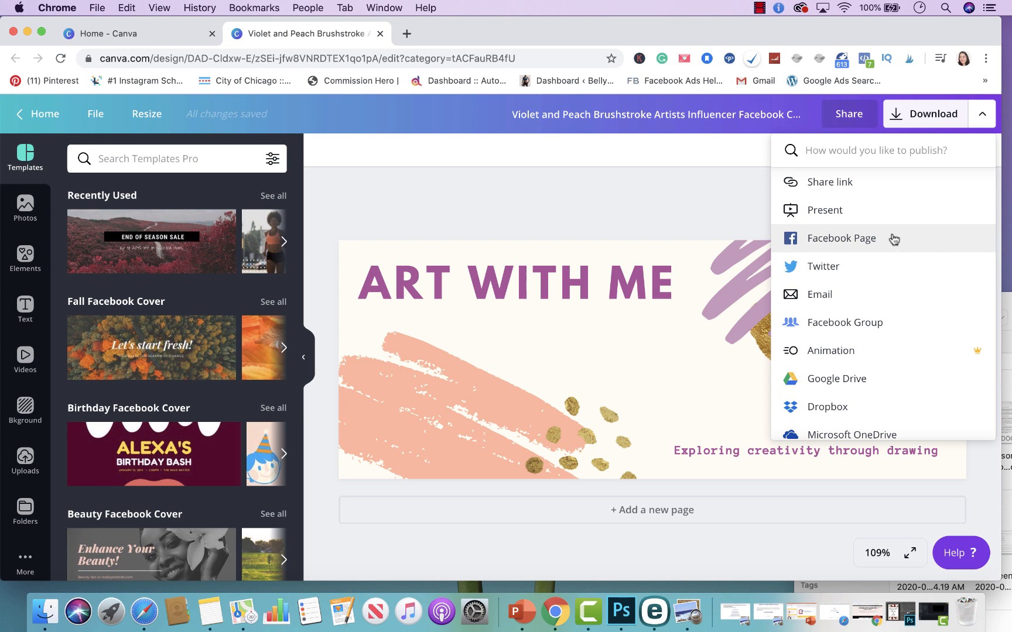
mouse_move(886, 267)
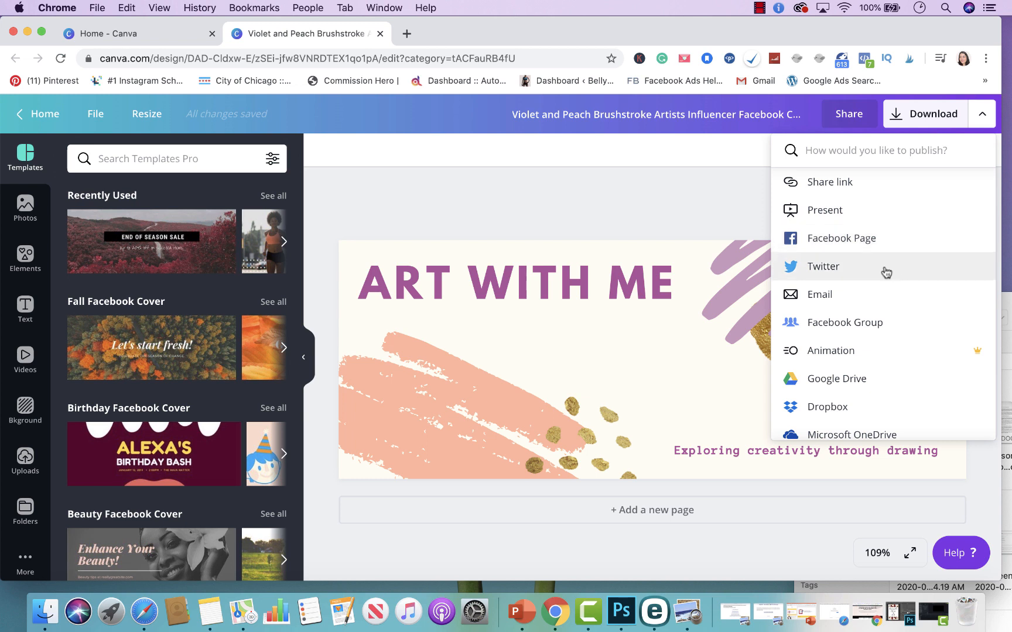
scroll("down", 3)
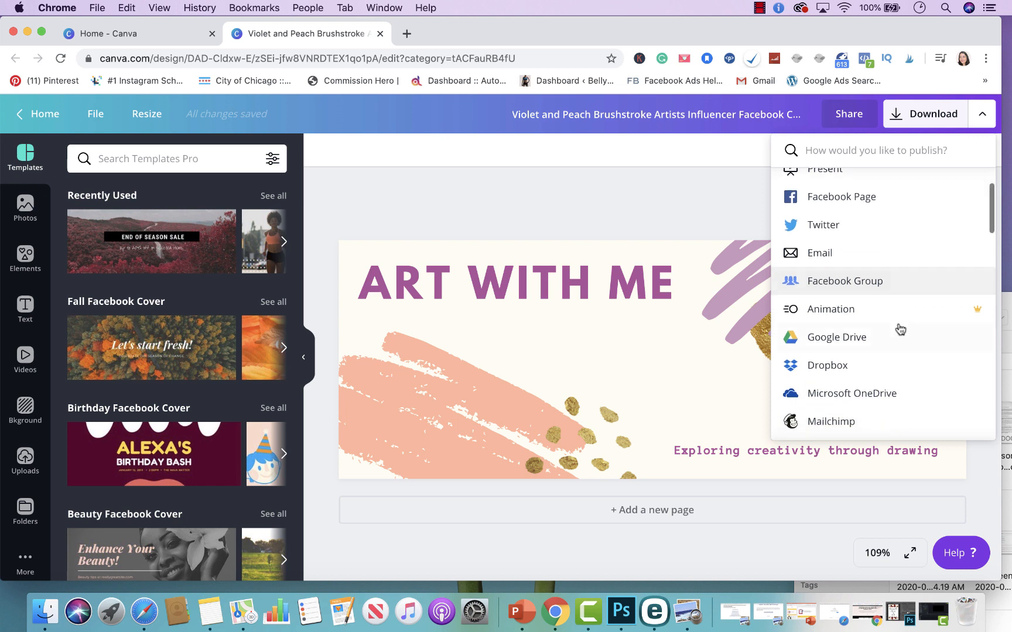
mouse_move(892, 329)
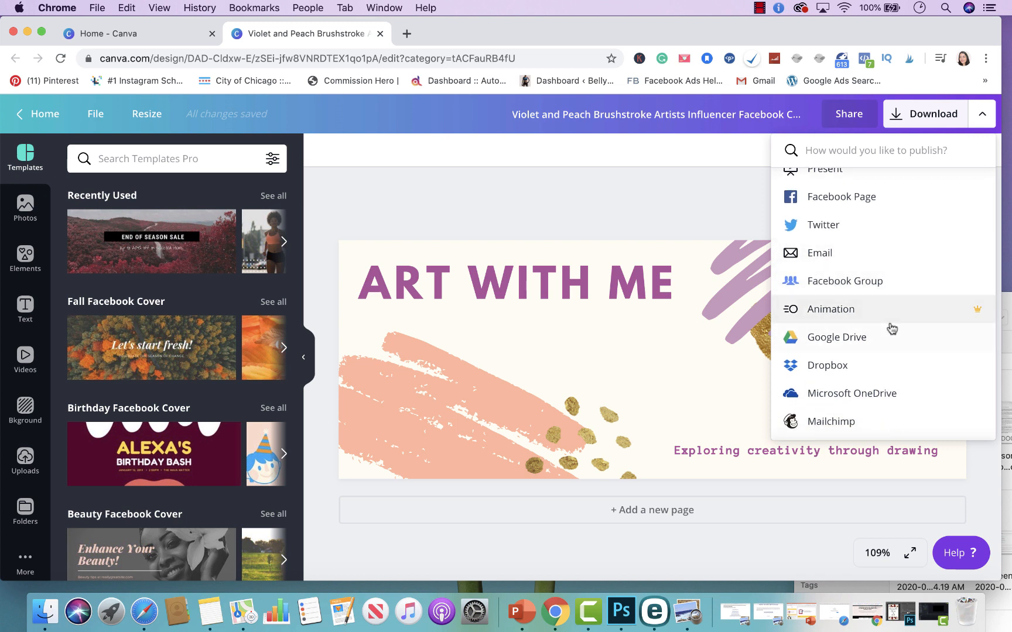
scroll("down", 3)
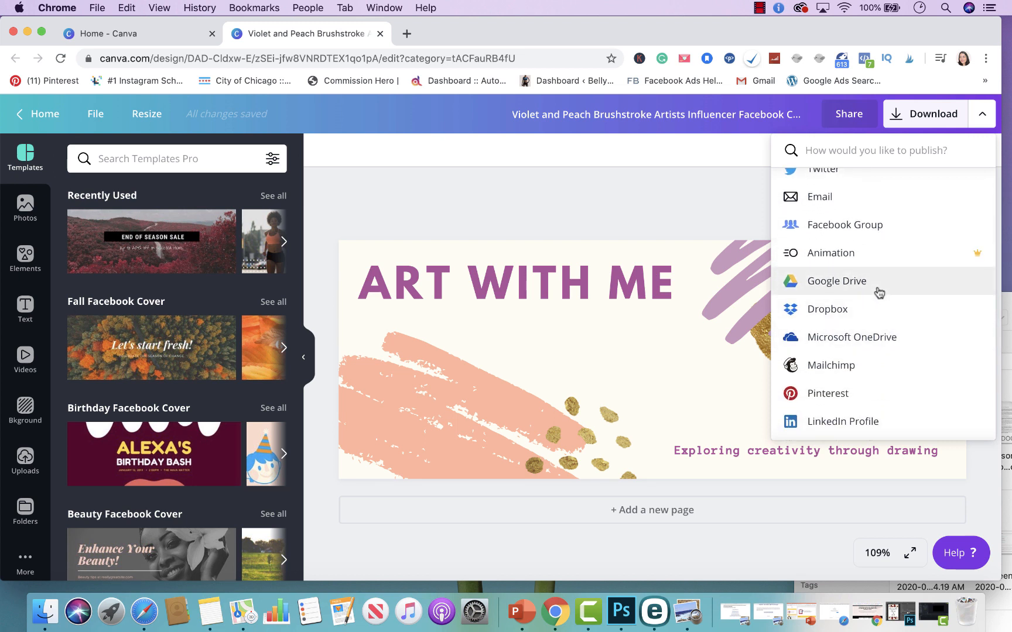
mouse_move(884, 309)
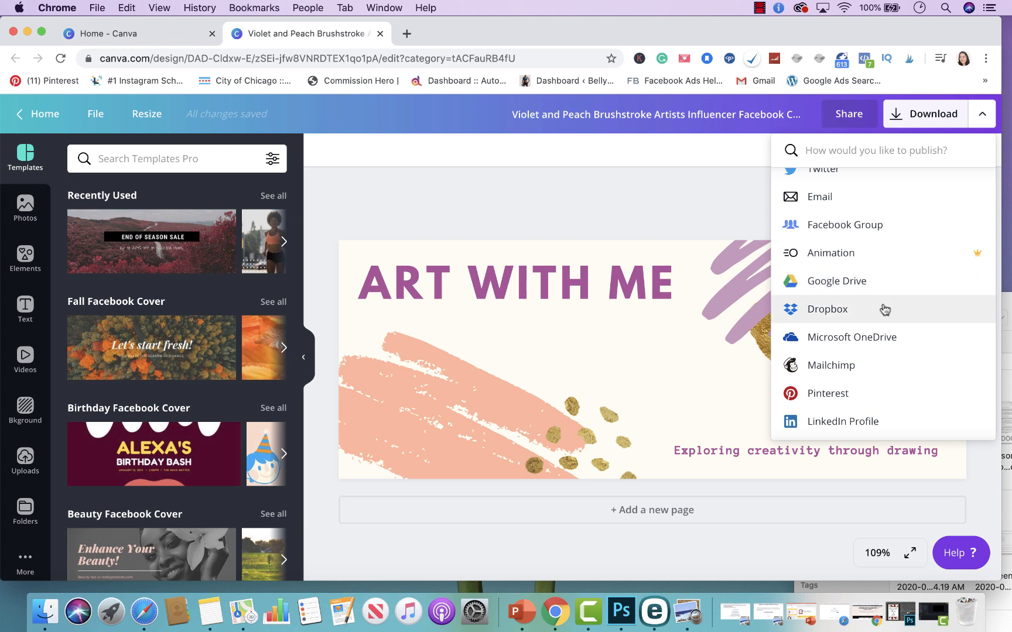
scroll("down", 3)
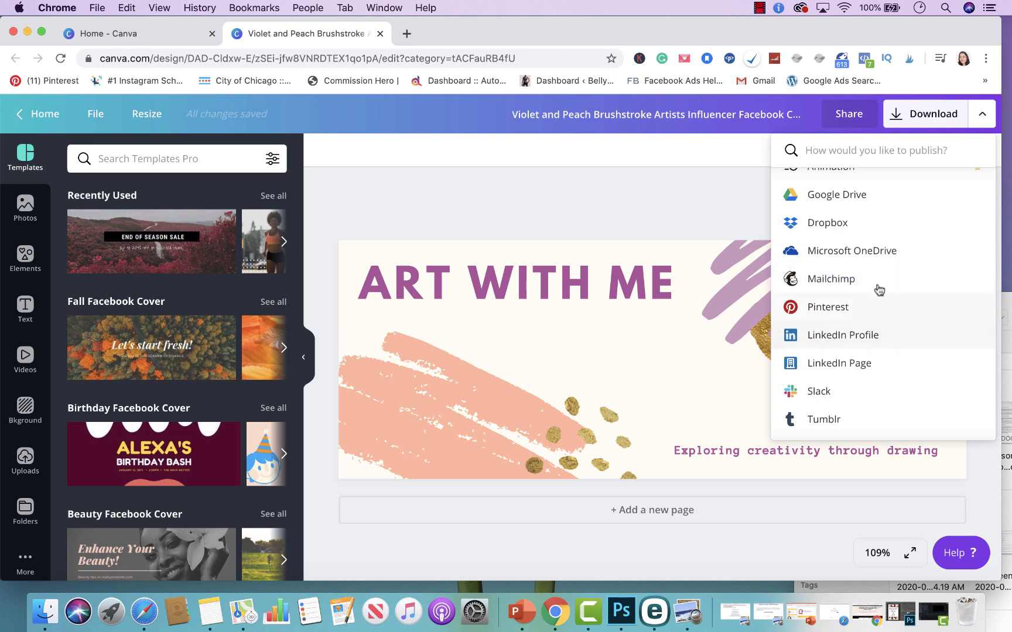
scroll("down", 3)
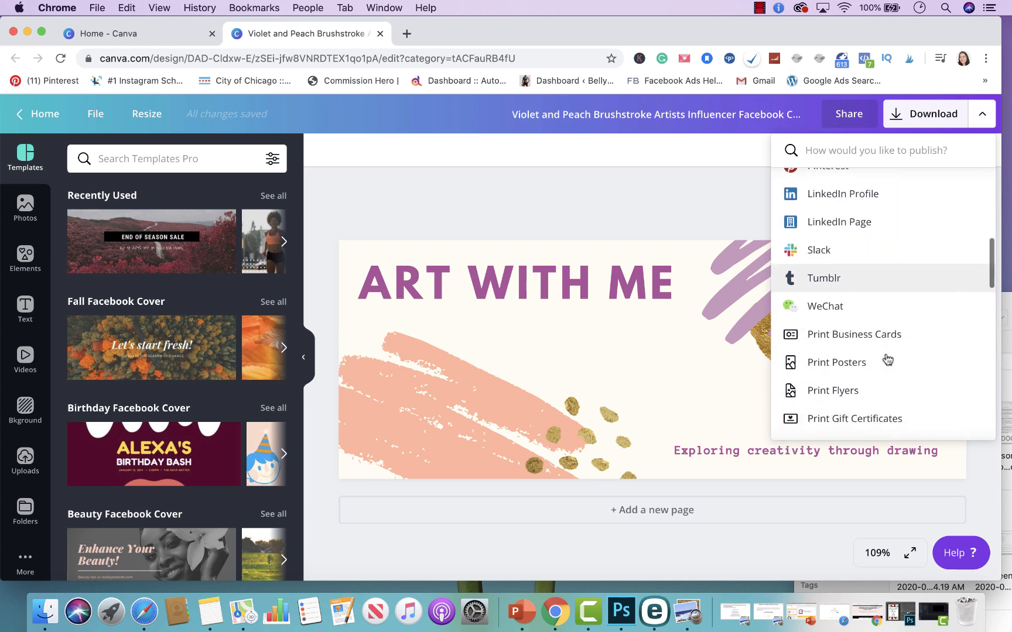
scroll("down", 3)
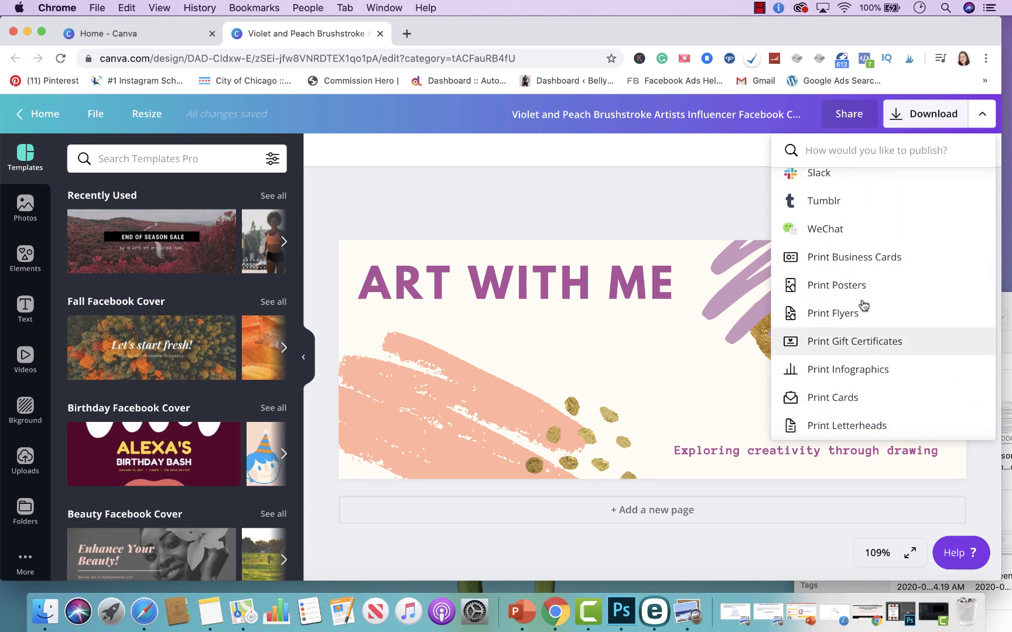
mouse_move(837, 263)
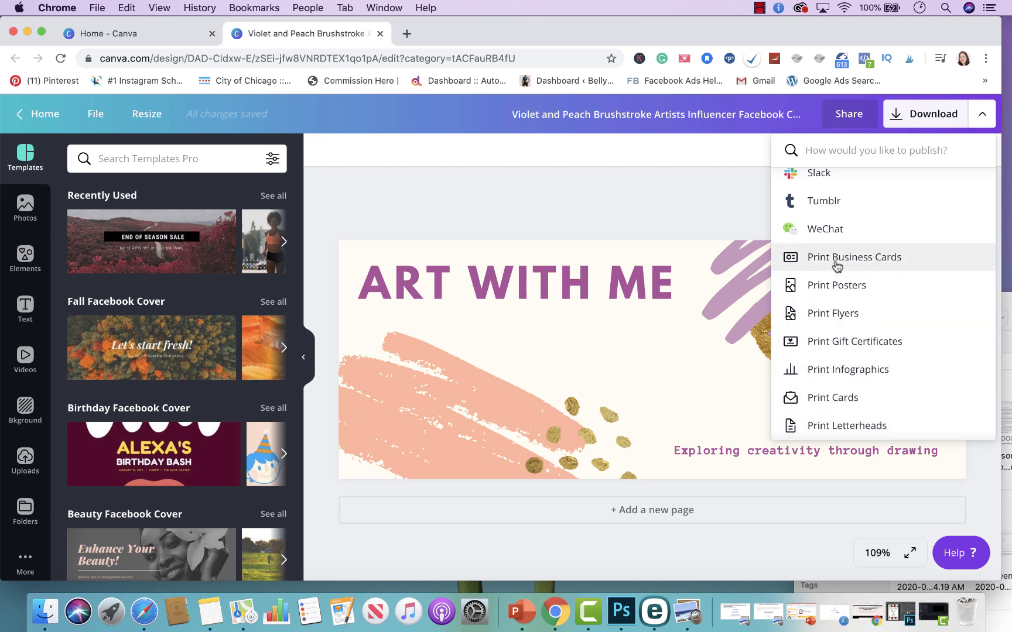
scroll("down", 3)
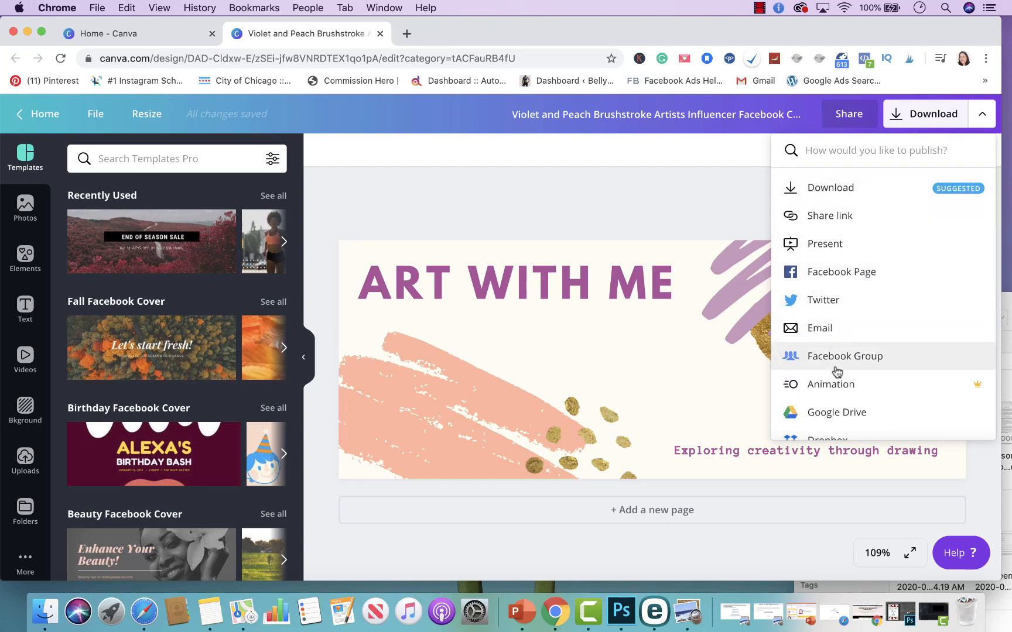
mouse_move(824, 314)
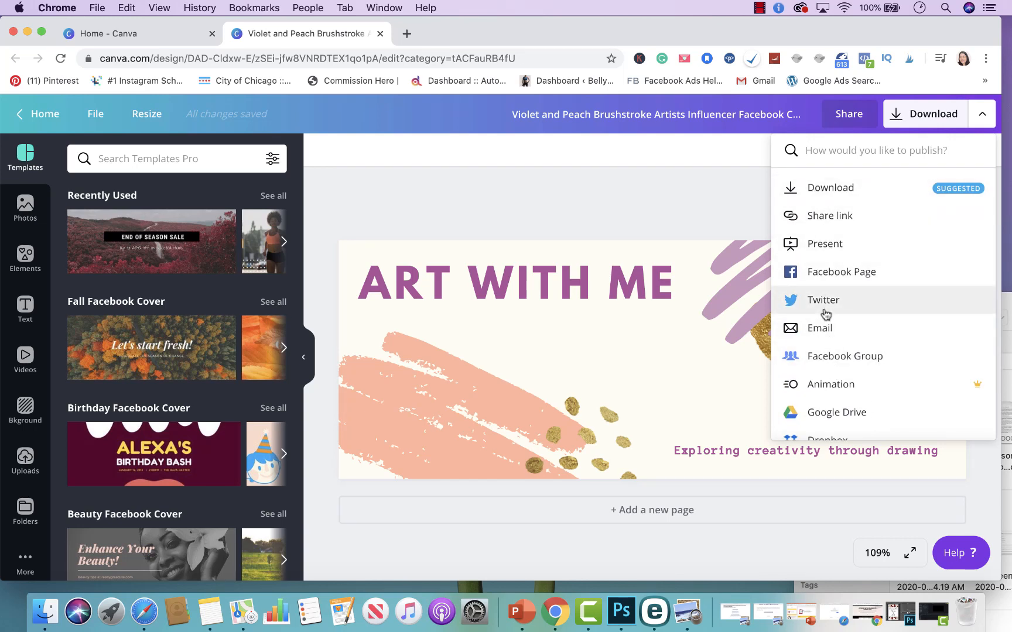